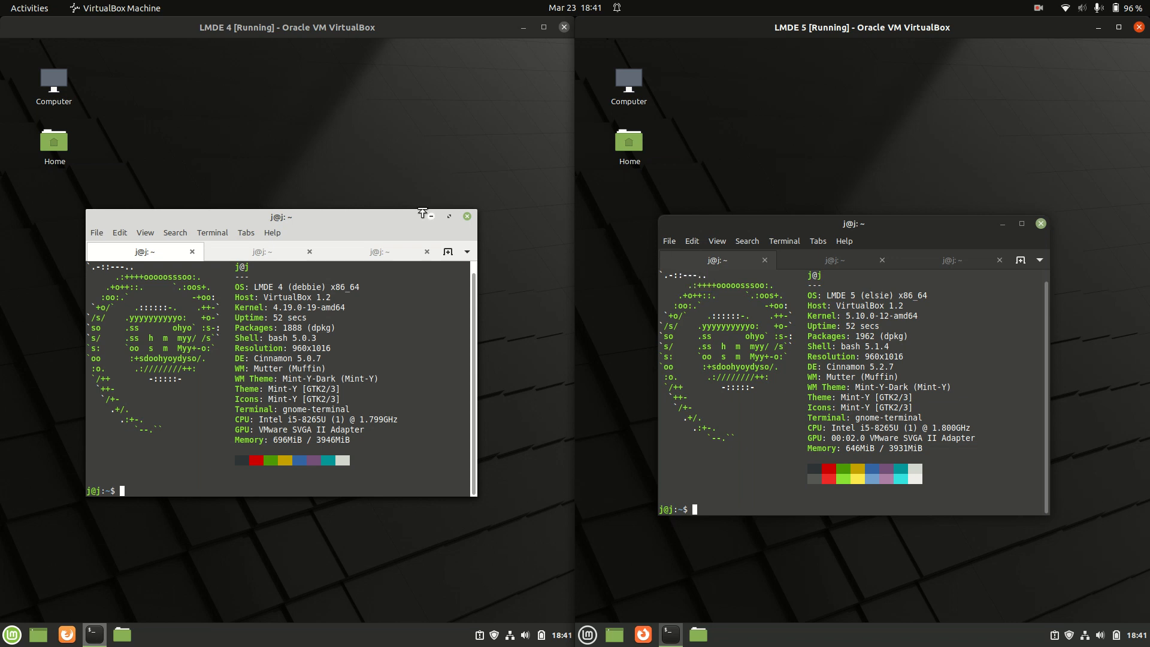
# Move the LMDE 4 terminal window lower and to the right on its desktop
pyautogui.moveTo(280, 217); pyautogui.dragTo(298, 196)
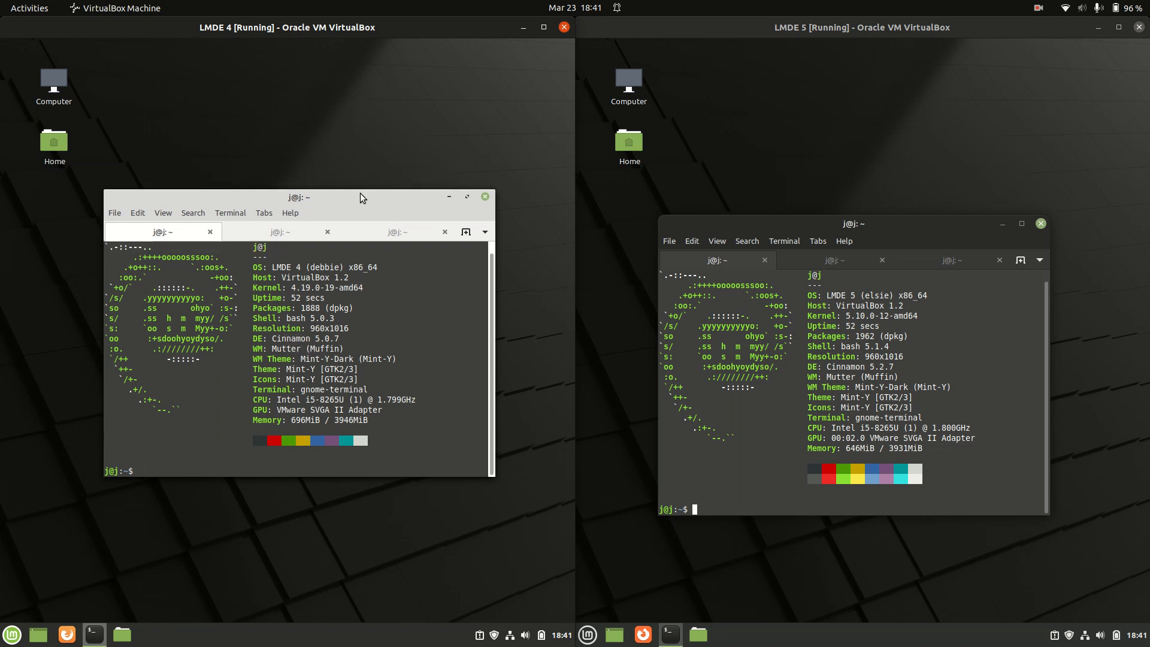
pyautogui.moveTo(298, 197); pyautogui.dragTo(305, 200)
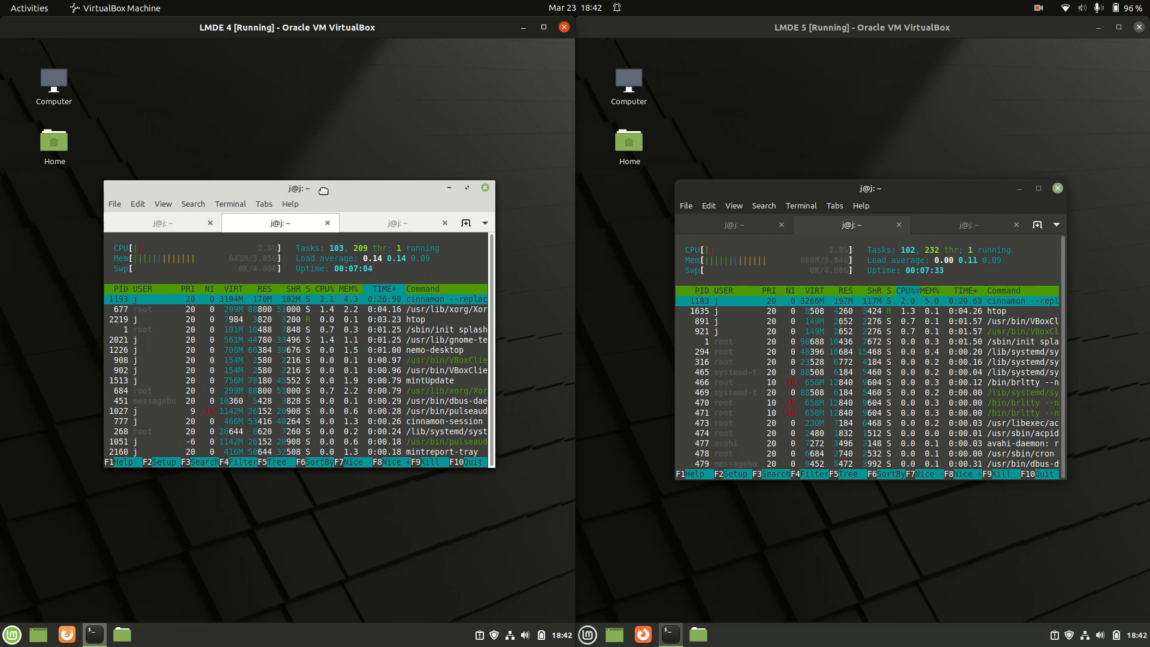
# Level the two htop terminal windows, then bring up the LMDE 5 applications menu
pyautogui.moveTo(299, 188); pyautogui.dragTo(330, 206)
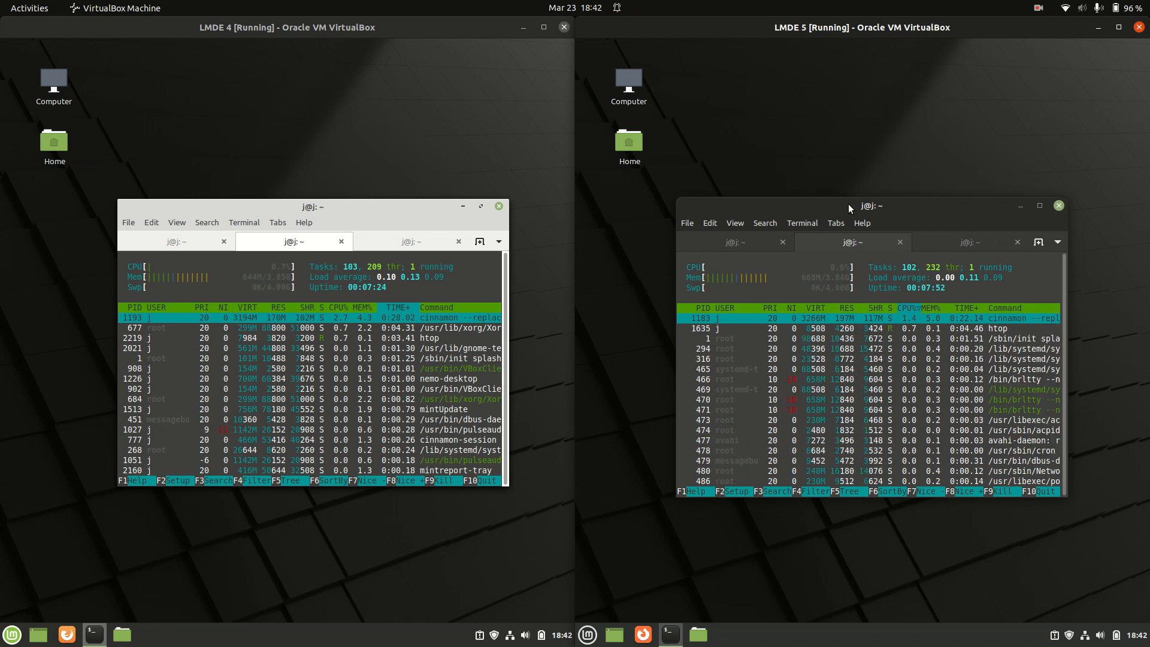
pyautogui.click(587, 634)
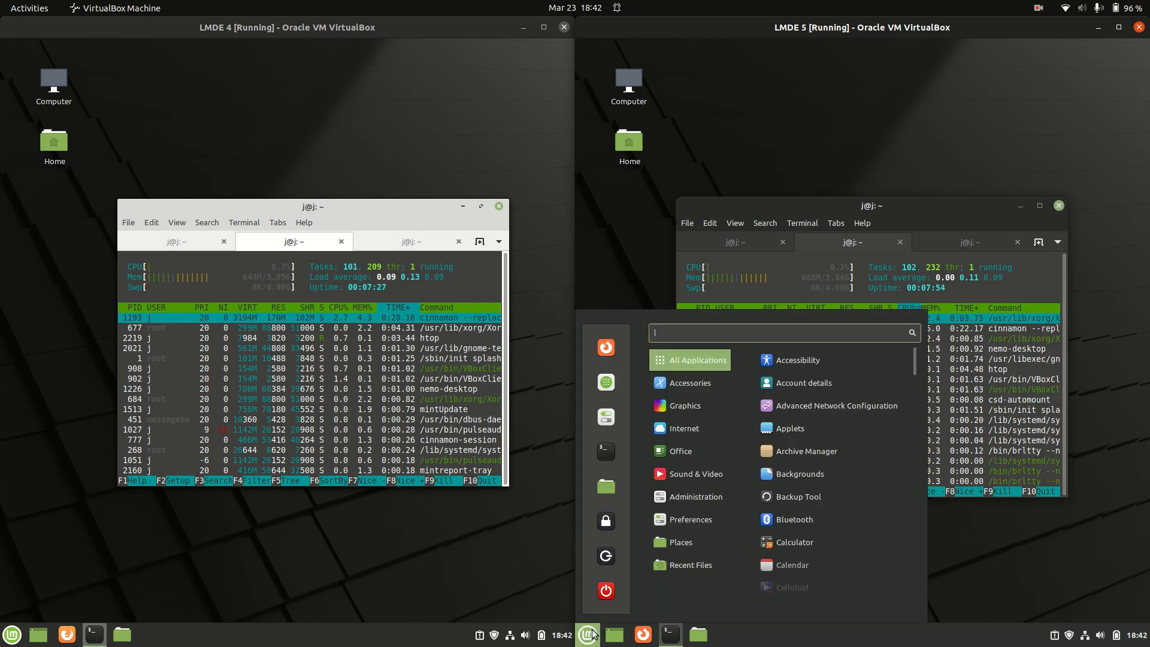